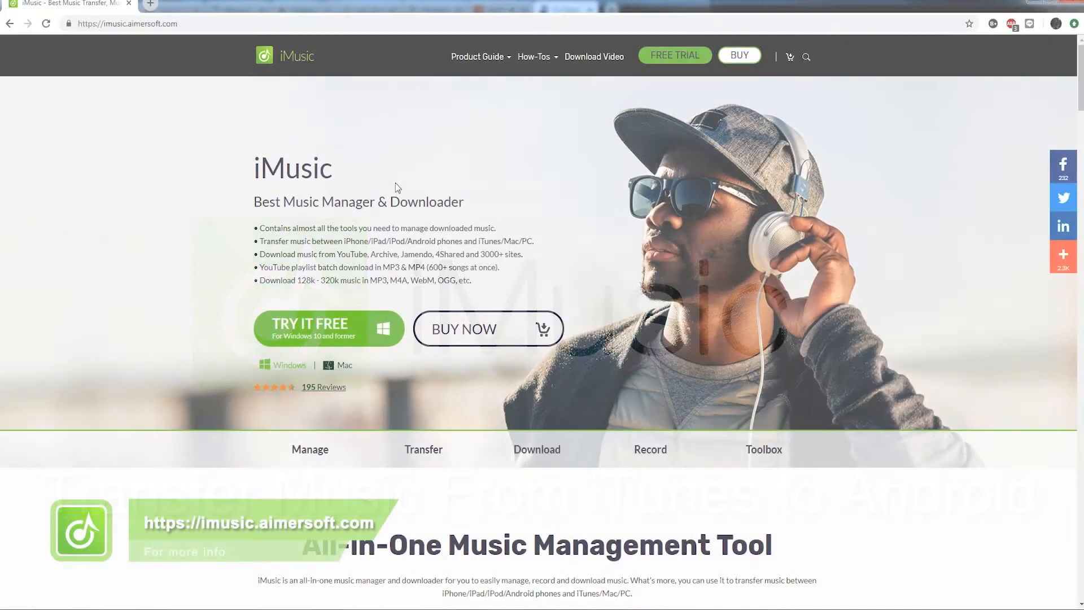
Jump to the Transfer section of imusic.aimersoft.com and scroll through its content.
{"action": "scroll", "scroll_direction": "down", "scroll_amount": 3}
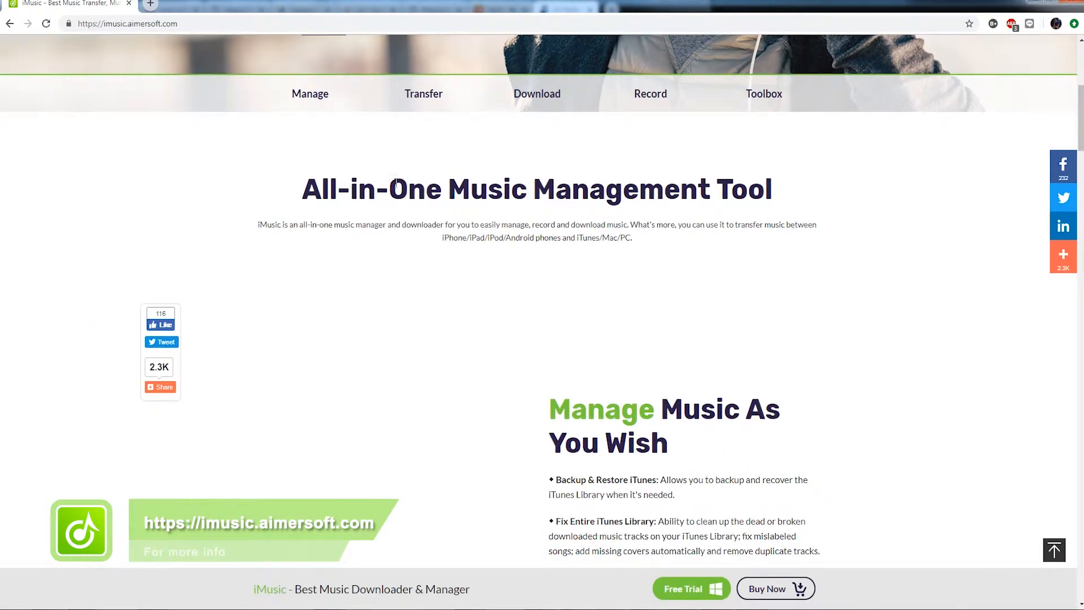
{"action": "left_click", "coordinate": [424, 93]}
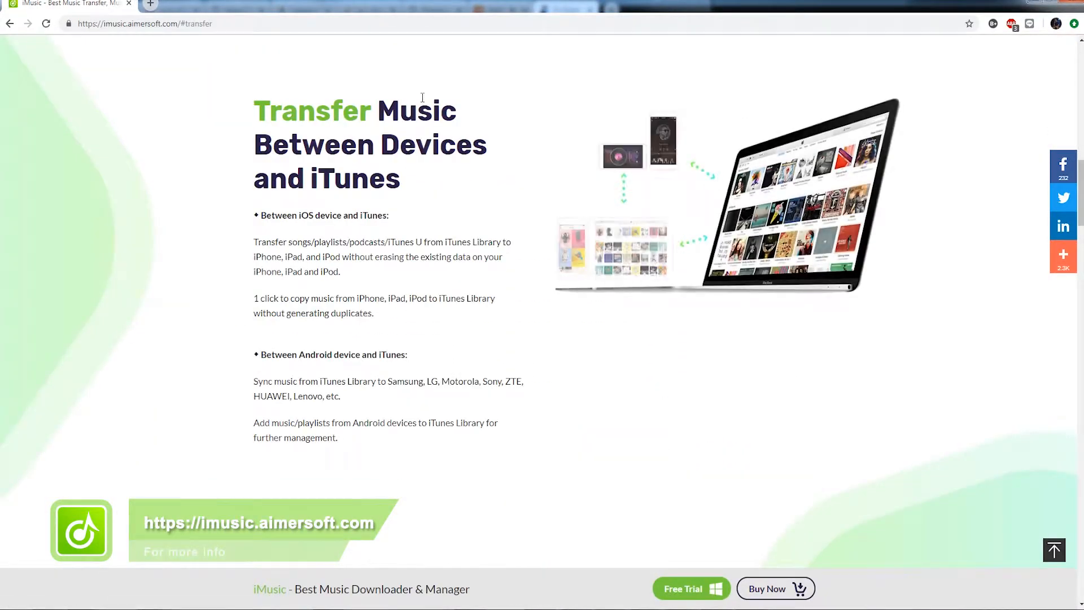
{"action": "scroll", "scroll_direction": "down", "scroll_amount": 3}
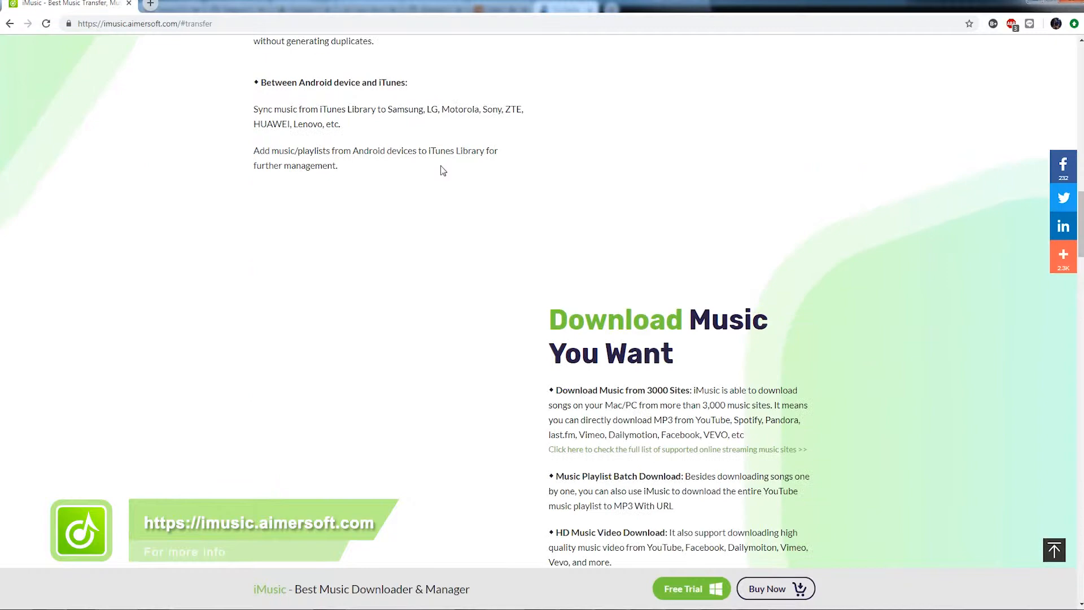
{"action": "scroll", "scroll_direction": "down", "scroll_amount": 3}
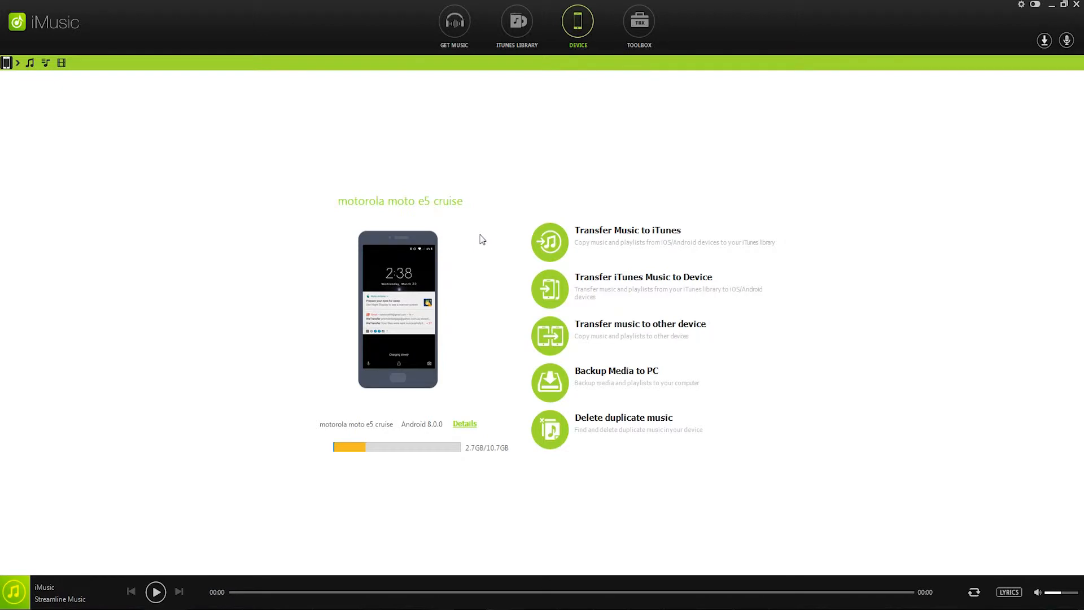
{"action": "mouse_move", "coordinate": [384, 138]}
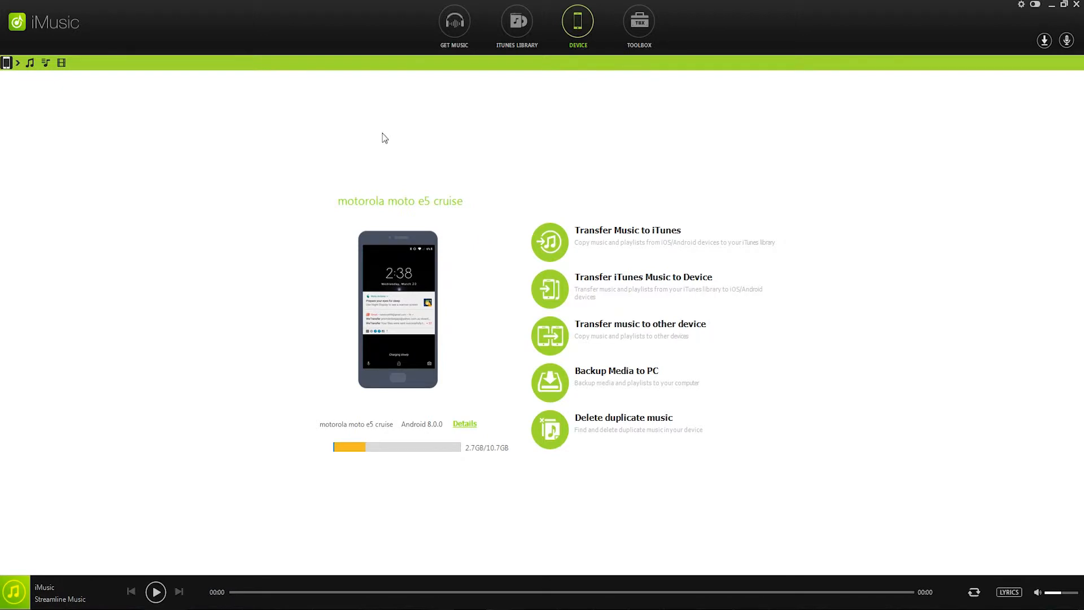
{"action": "mouse_move", "coordinate": [562, 185]}
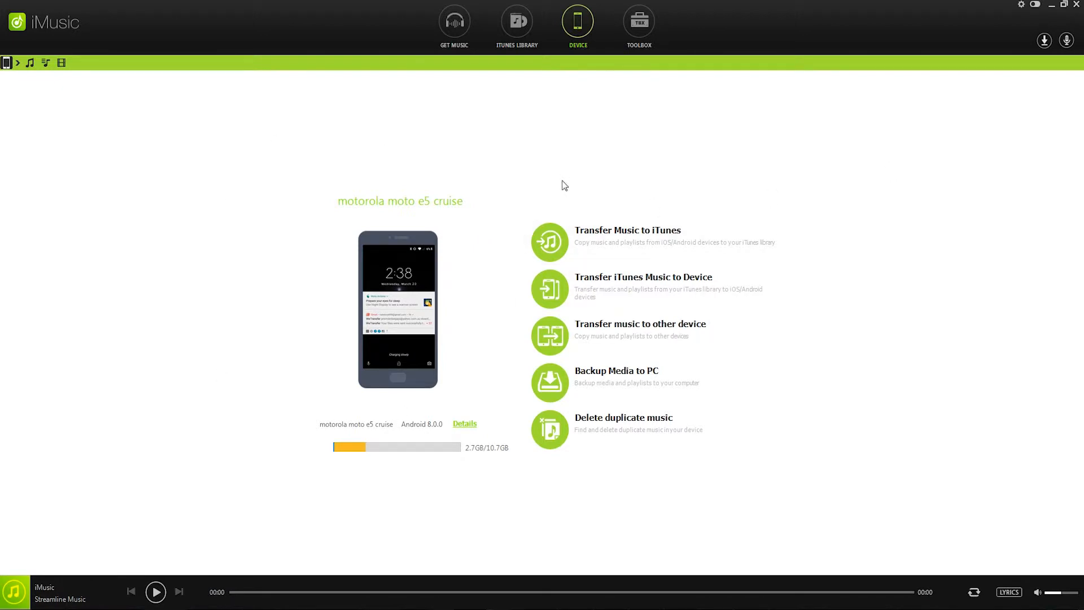
{"action": "mouse_move", "coordinate": [550, 289]}
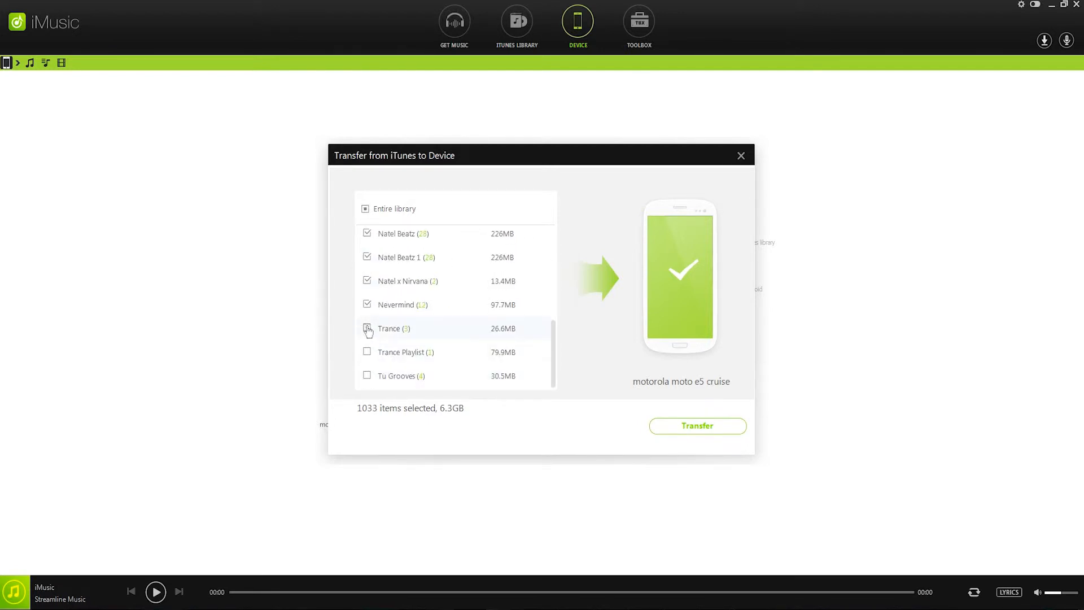
Transfer only the Live @ Paramount album (23 tracks) instead of the entire library, then acknowledge success.
{"action": "left_click", "coordinate": [366, 208]}
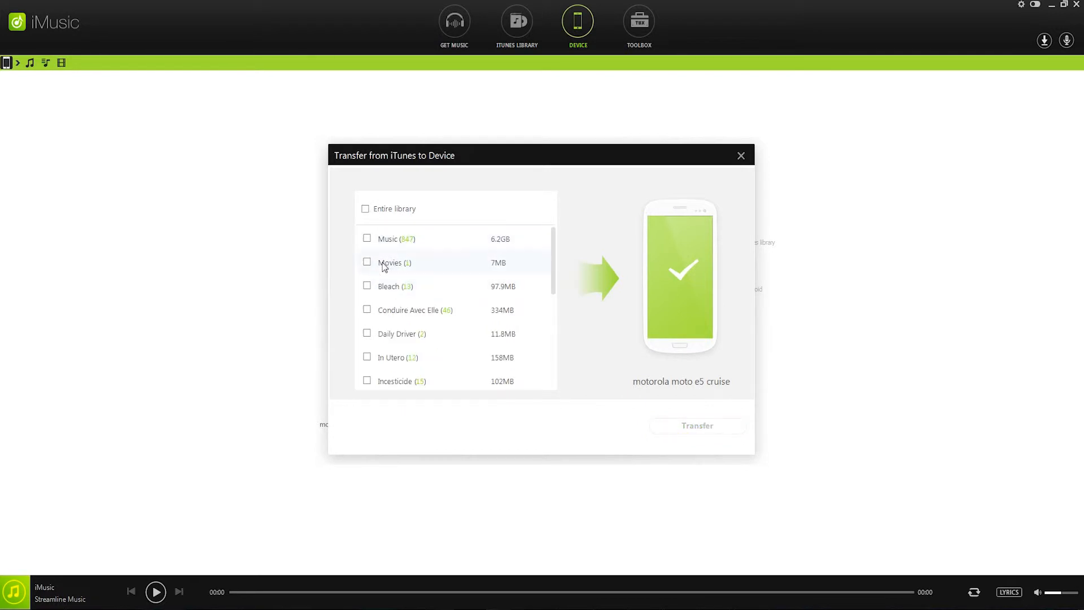
{"action": "mouse_move", "coordinate": [397, 358]}
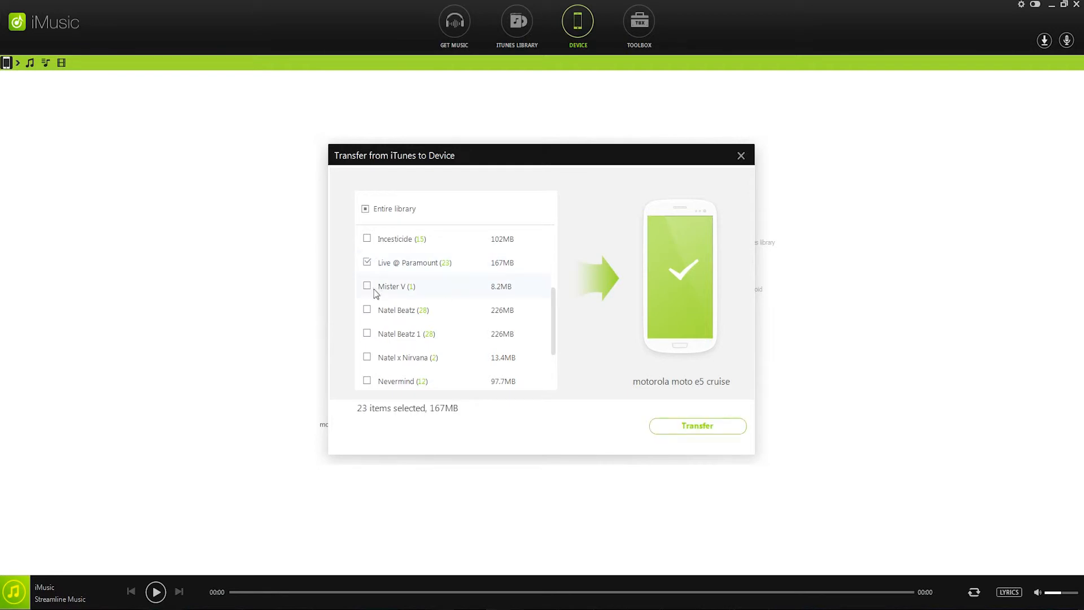
{"action": "left_click", "coordinate": [697, 426]}
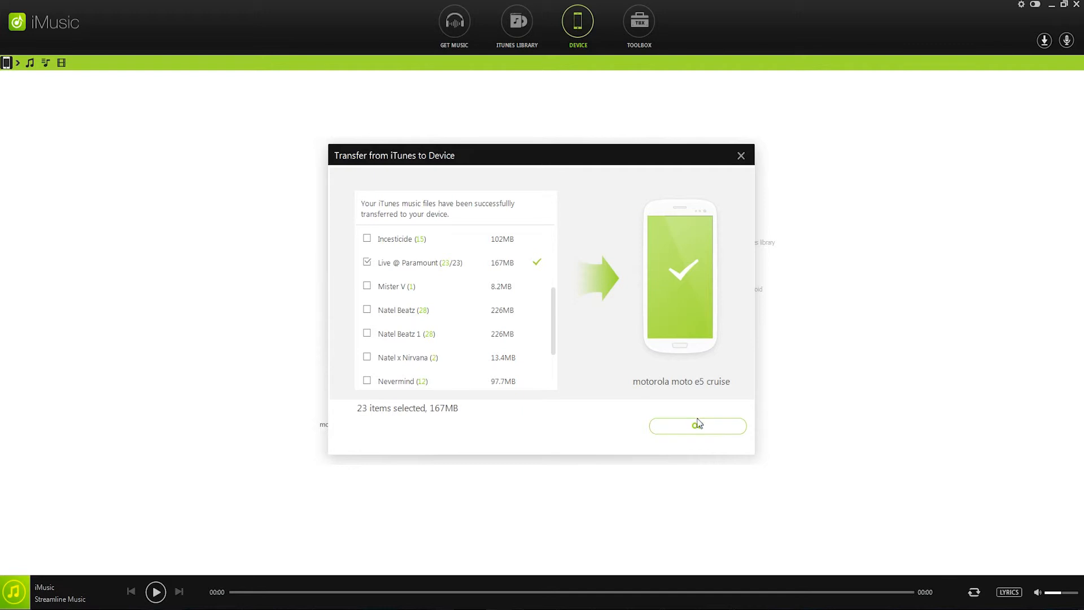
{"action": "left_click", "coordinate": [696, 425]}
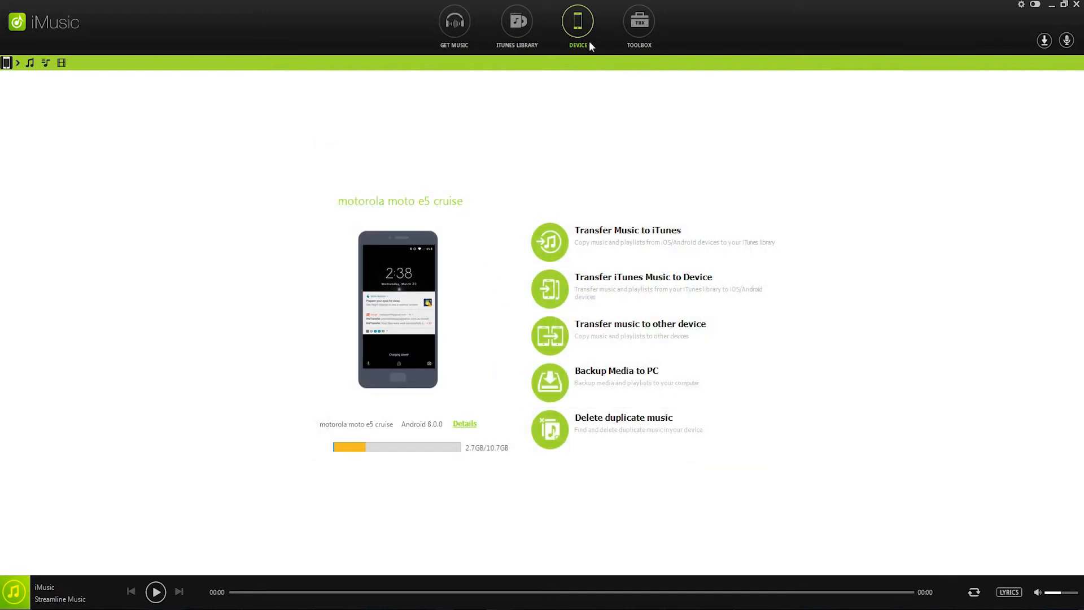
In the iTunes Library list, check the six Ash tracks including Evil Eye and Out of the Blue.
{"action": "left_click", "coordinate": [516, 20]}
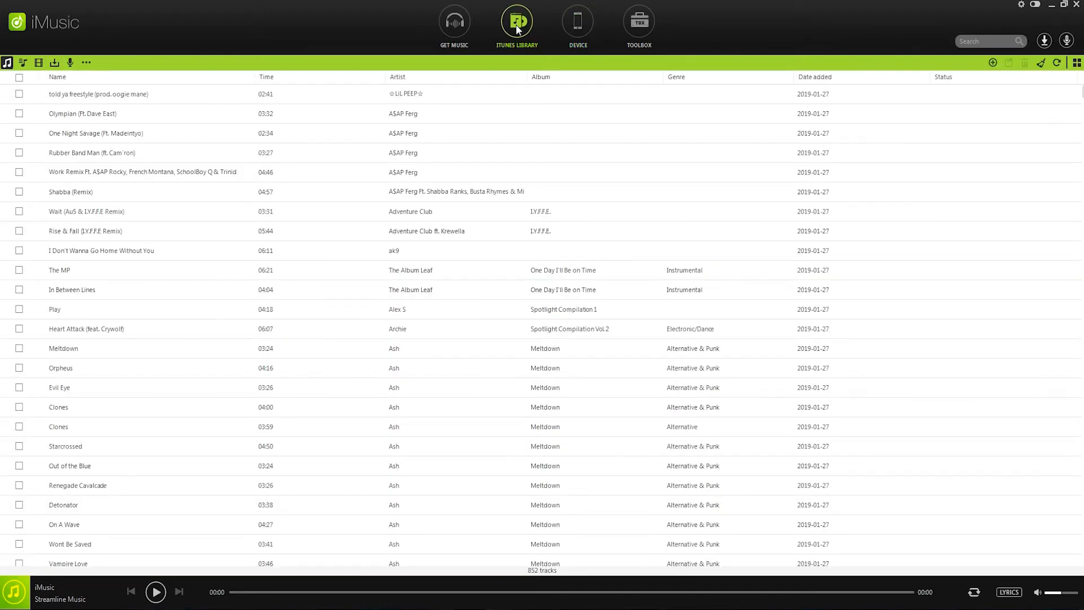
{"action": "left_click", "coordinate": [54, 310]}
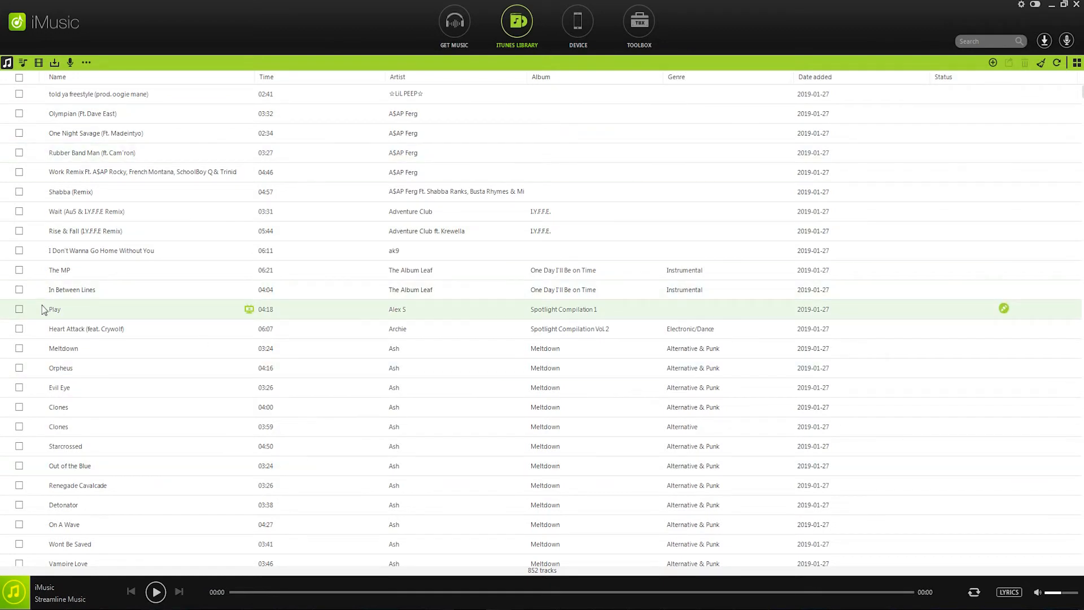
{"action": "mouse_move", "coordinate": [59, 270]}
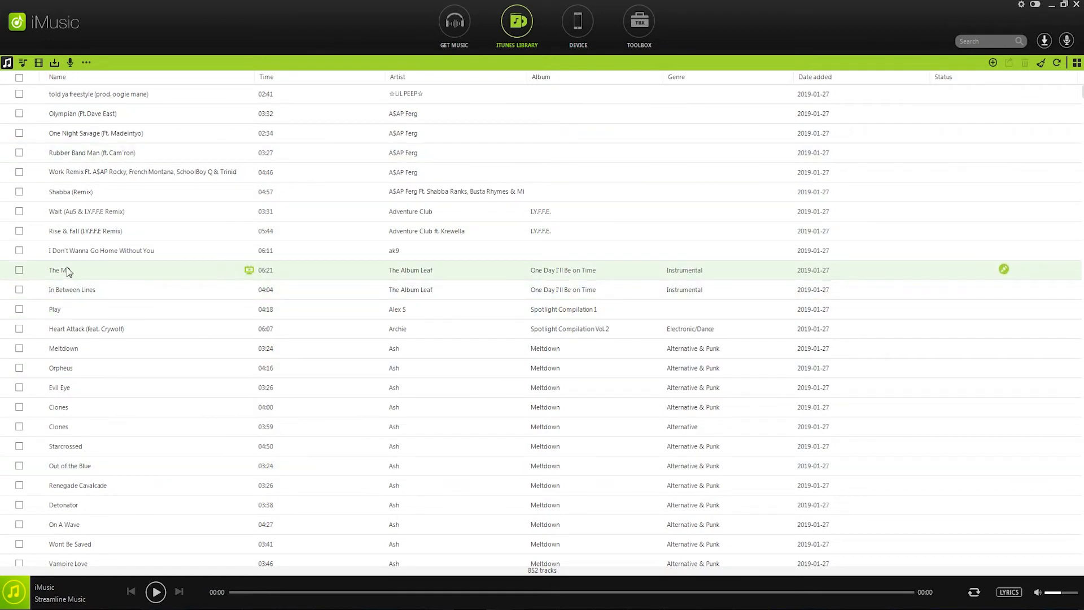
{"action": "mouse_move", "coordinate": [6, 63]}
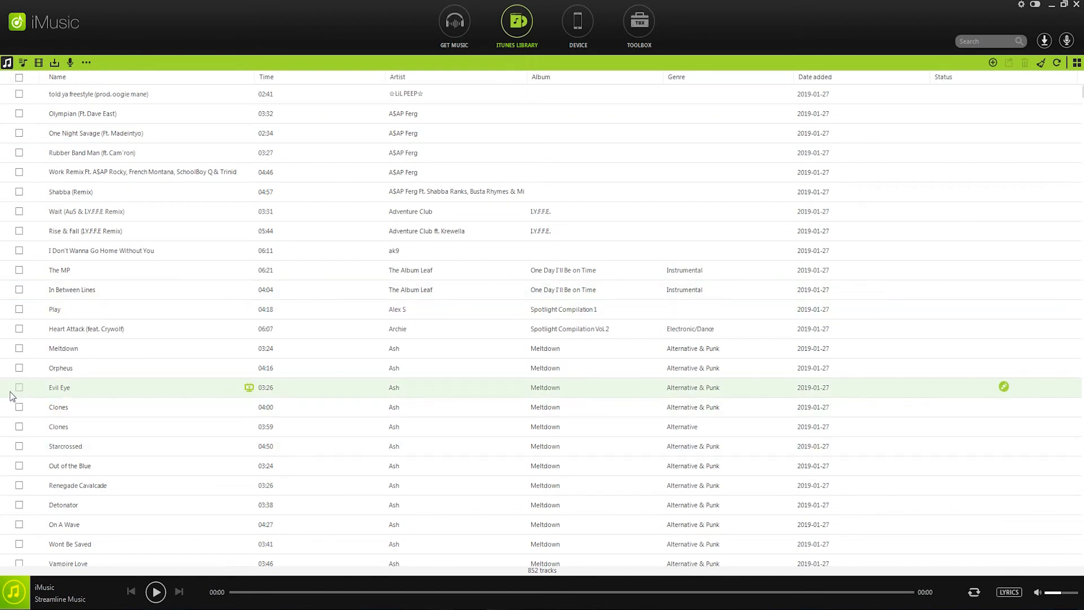
{"action": "left_click", "coordinate": [19, 387]}
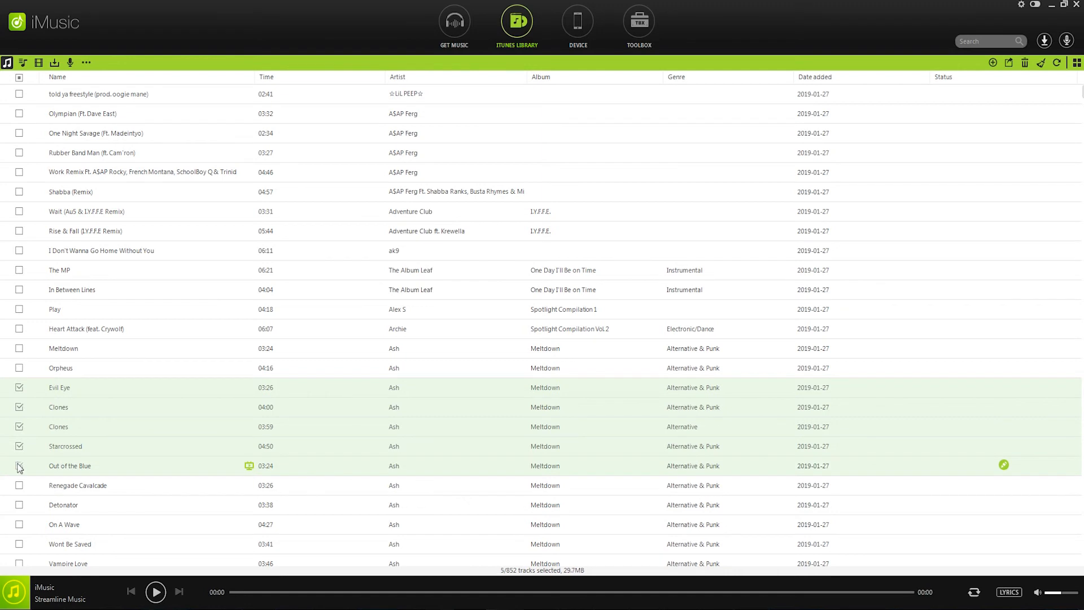
{"action": "left_click", "coordinate": [19, 484]}
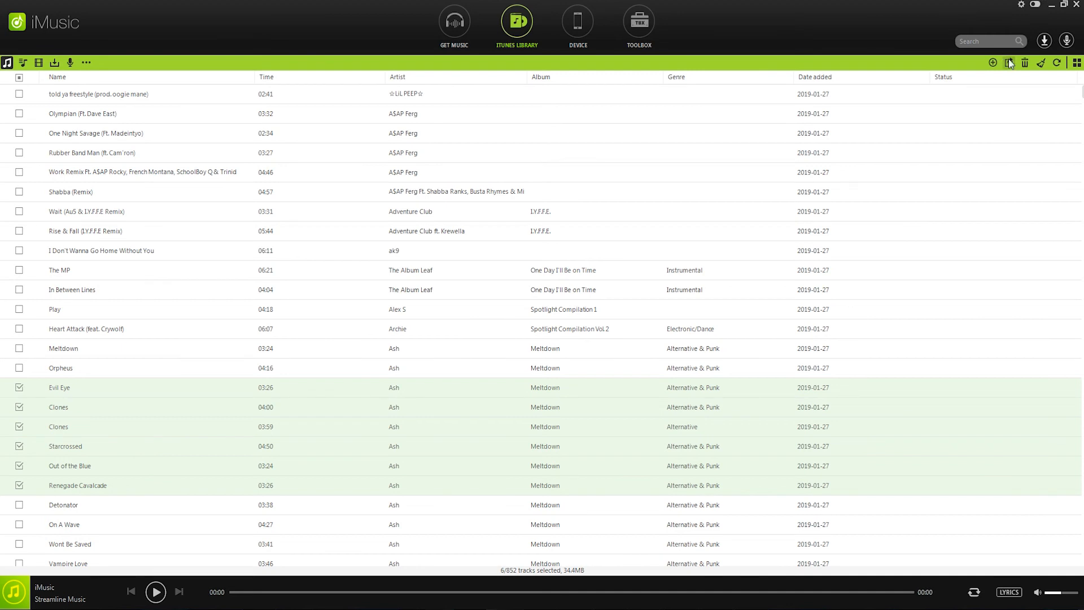
Export the six checked tracks to the motorola moto e5 cruise.
{"action": "left_click", "coordinate": [1008, 62]}
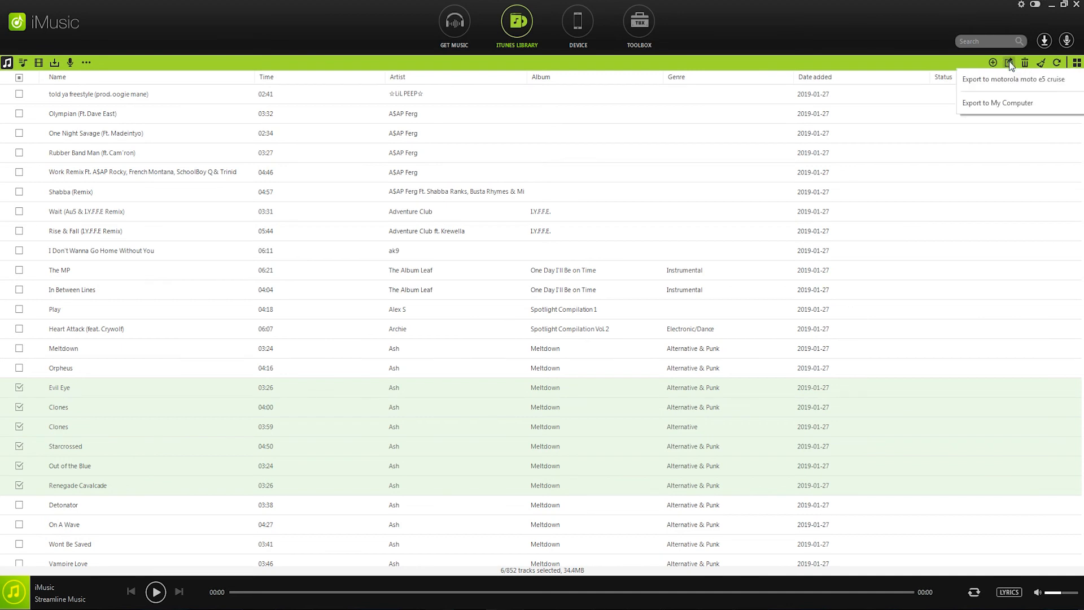
{"action": "mouse_move", "coordinate": [1037, 79]}
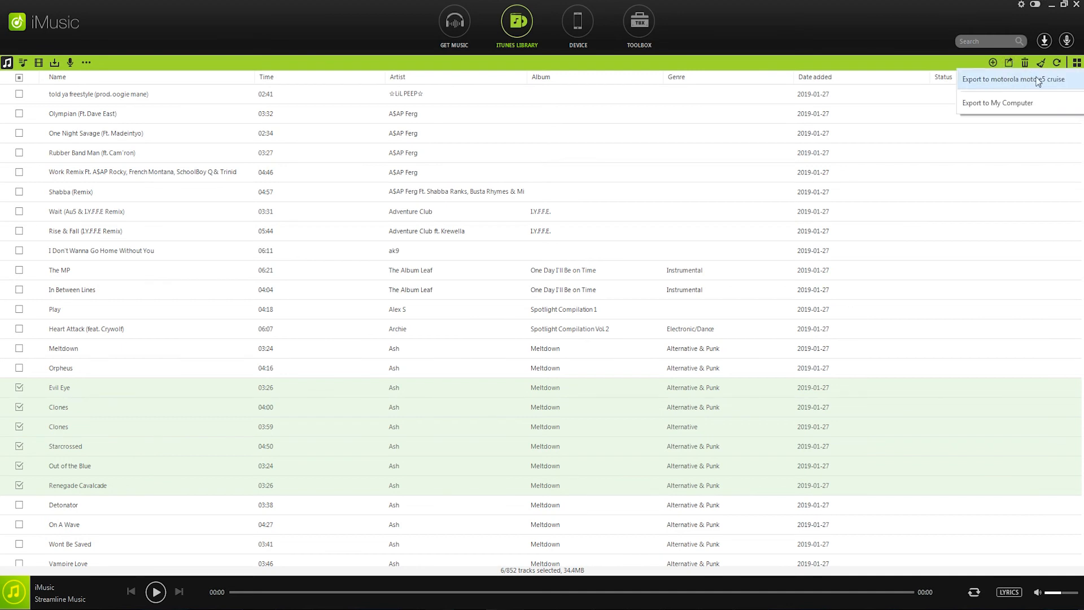
{"action": "left_click", "coordinate": [1016, 79]}
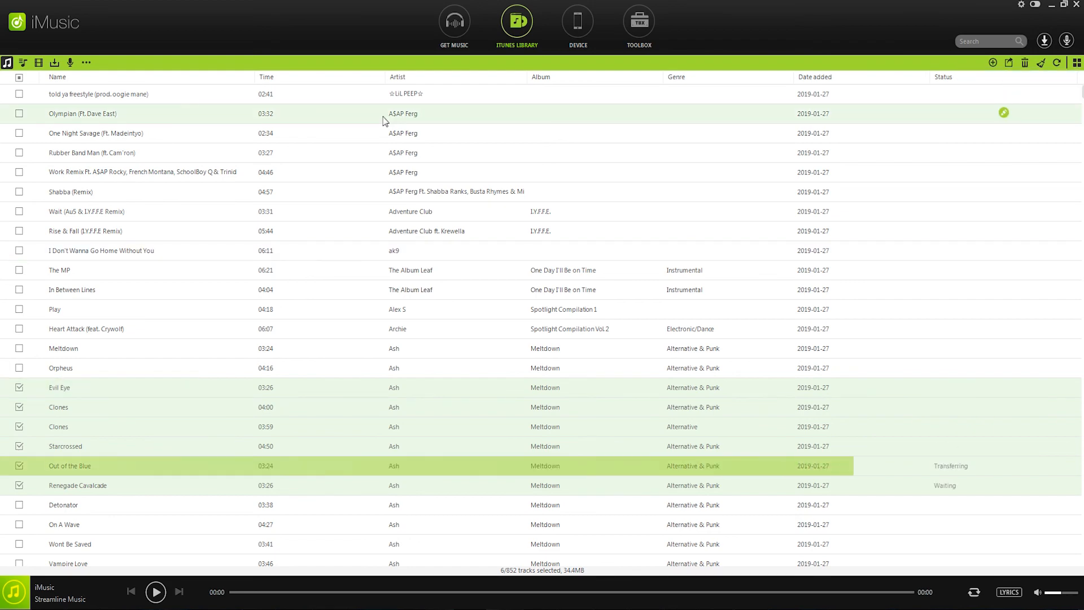